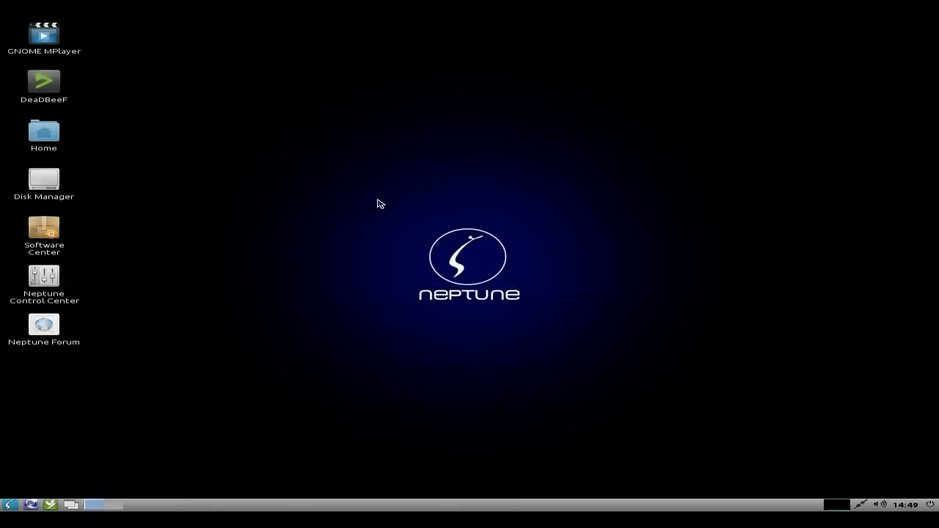
pyautogui.moveTo(366, 210)
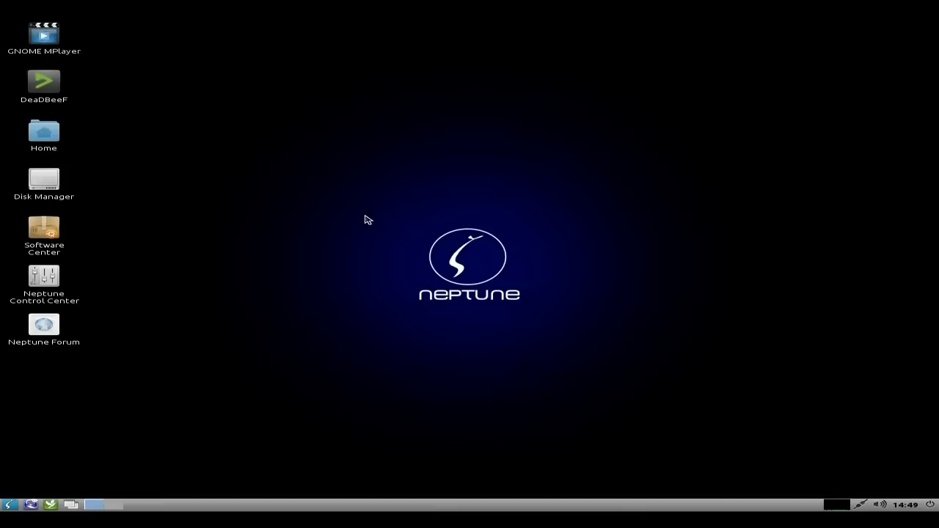
pyautogui.moveTo(359, 95)
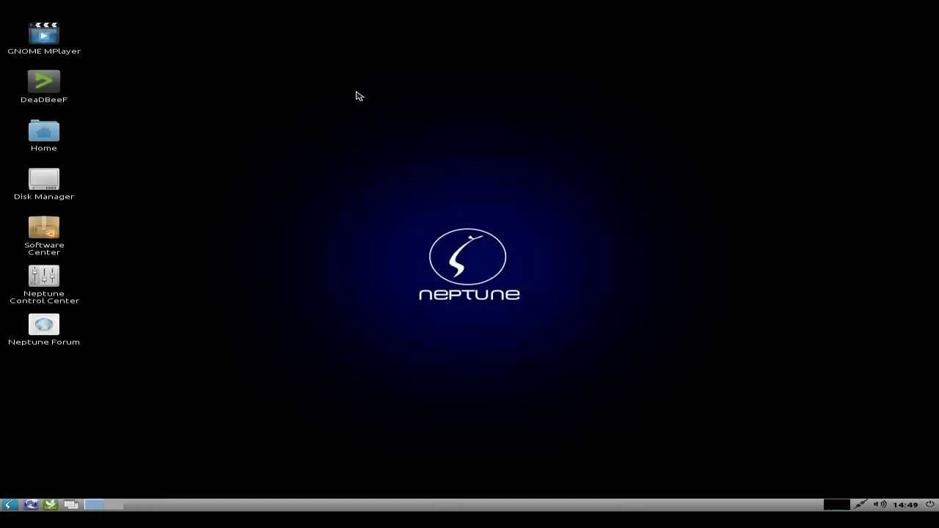
pyautogui.moveTo(124, 61)
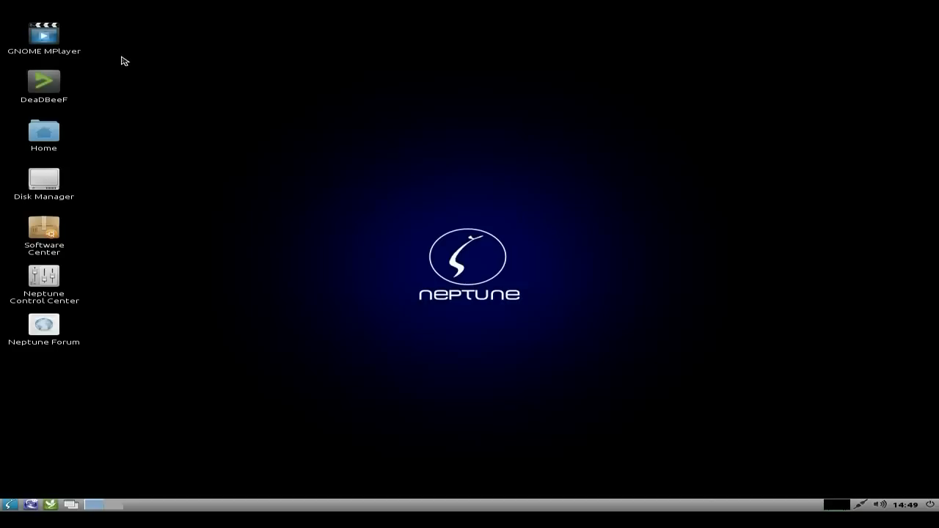
pyautogui.moveTo(112, 135)
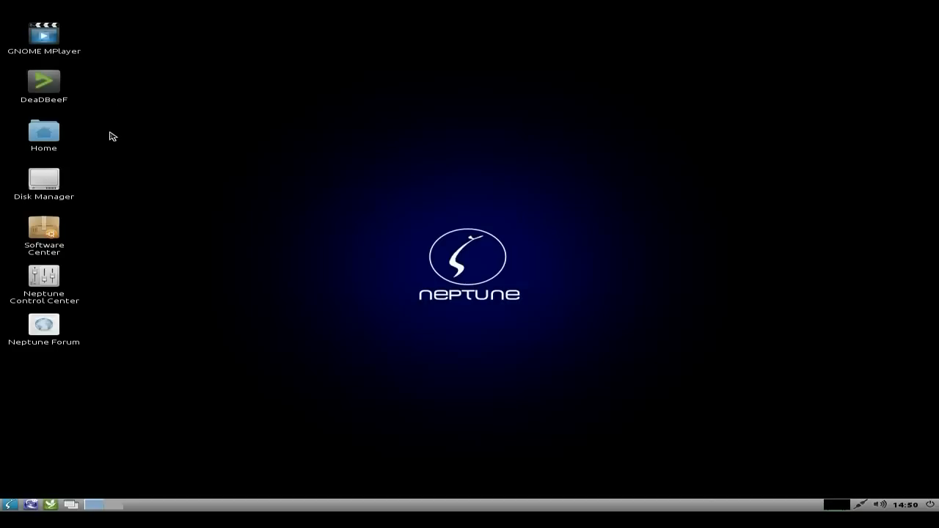
pyautogui.moveTo(113, 166)
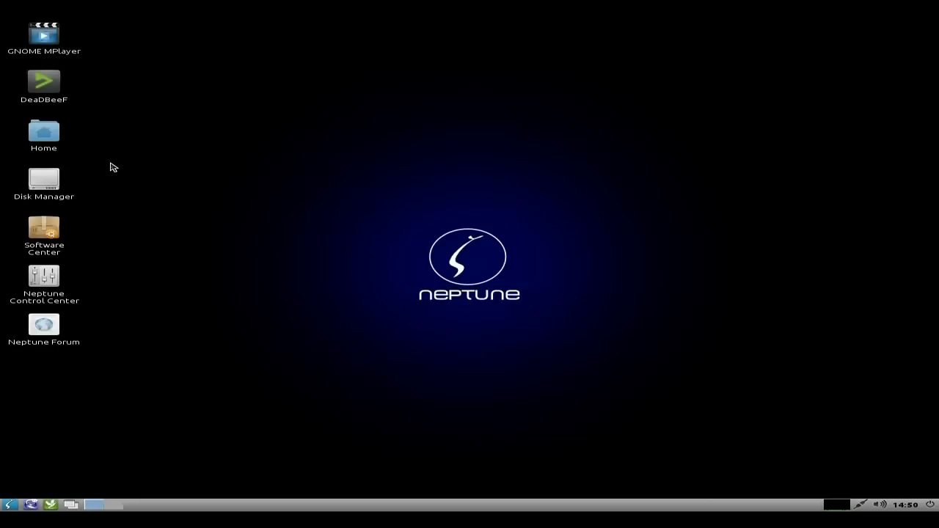
pyautogui.moveTo(100, 232)
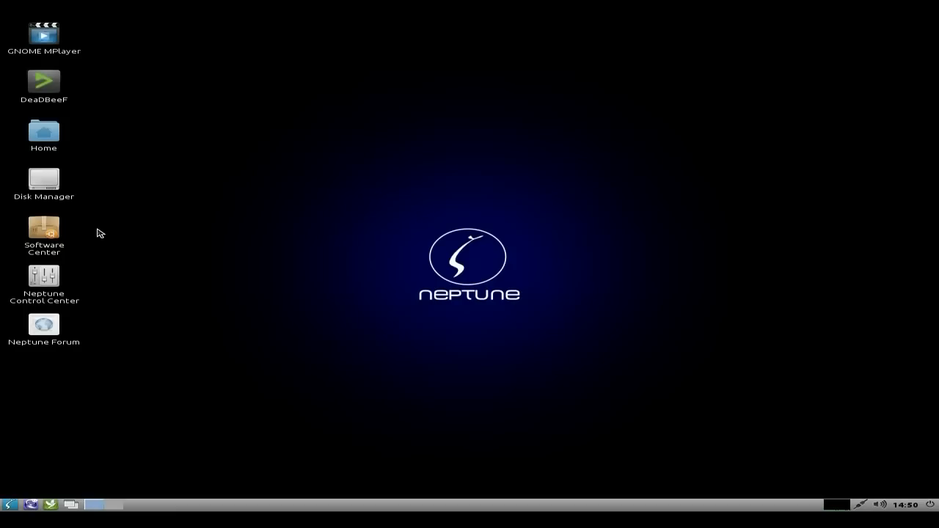
pyautogui.moveTo(108, 277)
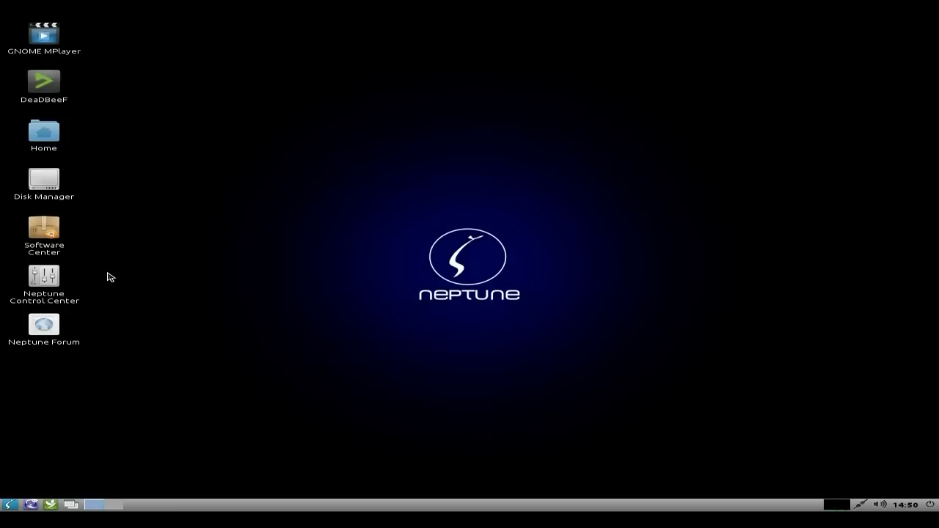
# - Launch and close the Neptune Control Center, then bring up the applications menu
pyautogui.doubleClick(43, 278)
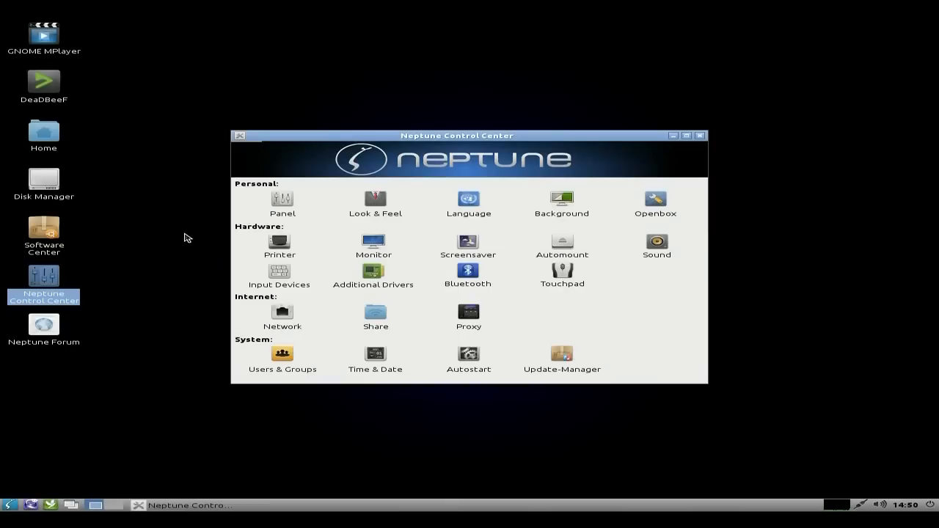
pyautogui.moveTo(439, 231)
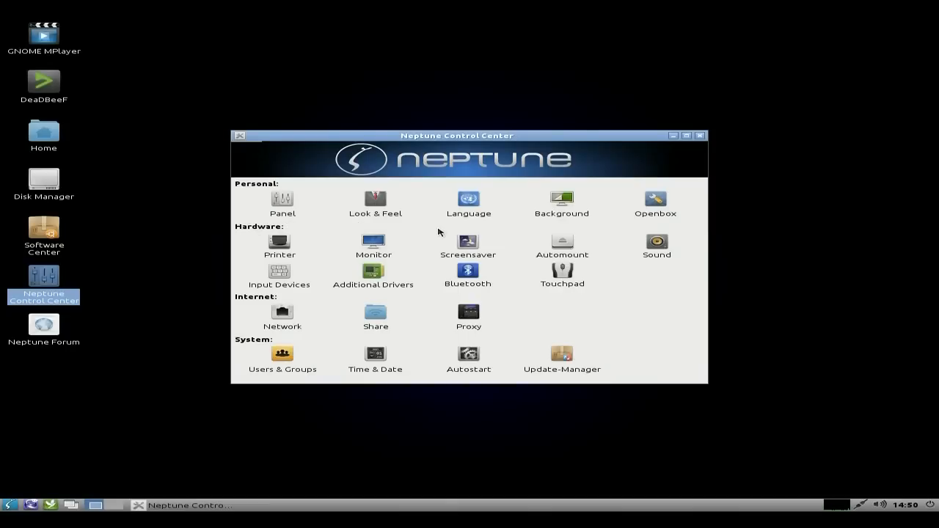
pyautogui.moveTo(640, 219)
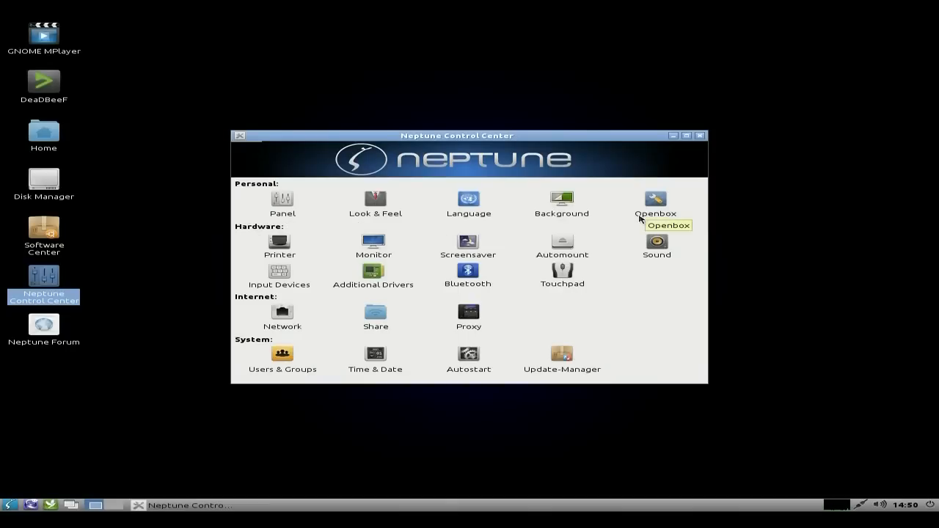
pyautogui.moveTo(430, 251)
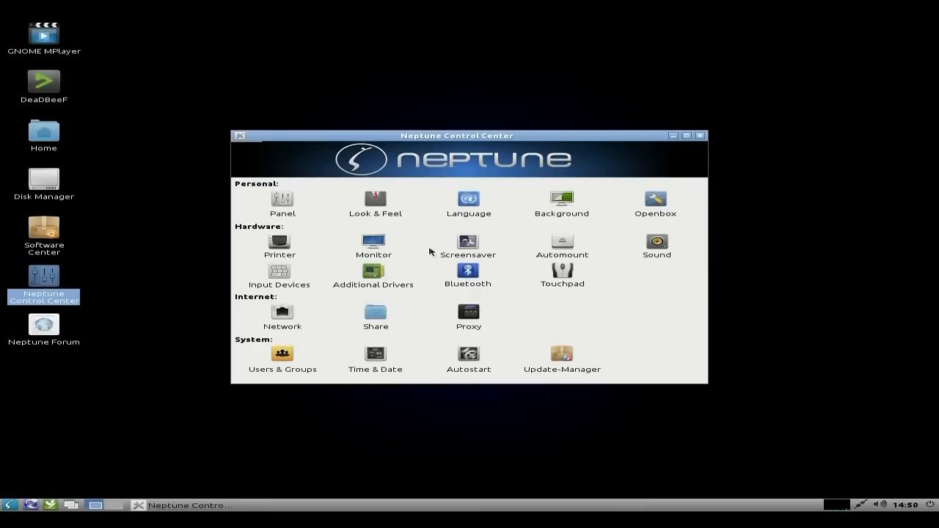
pyautogui.moveTo(319, 306)
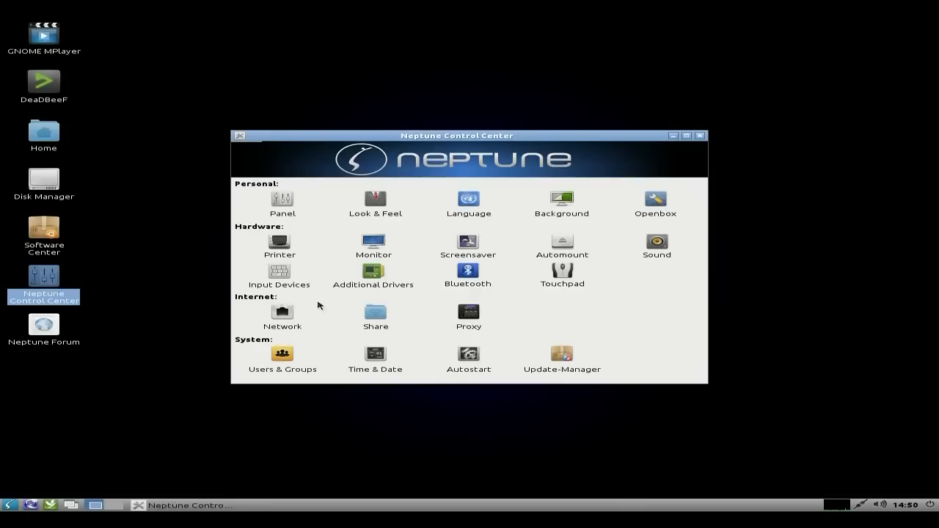
pyautogui.moveTo(324, 318)
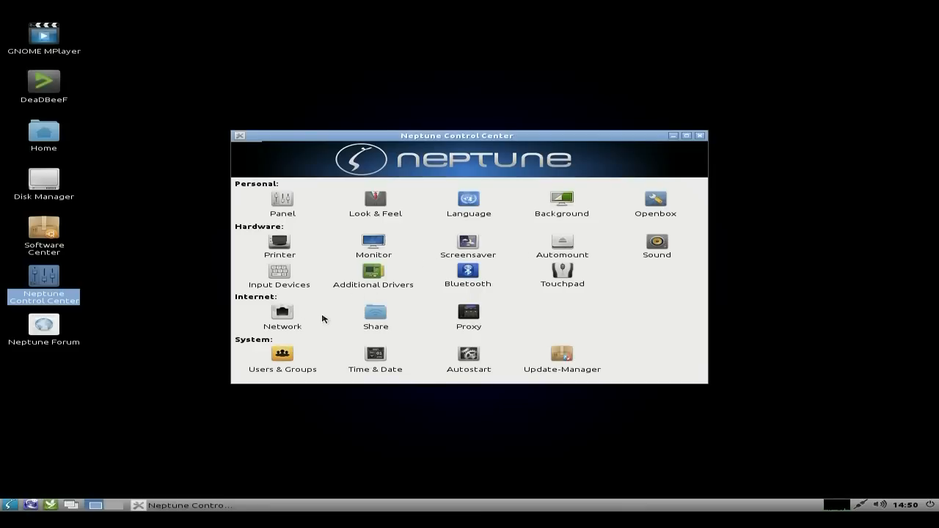
pyautogui.moveTo(548, 329)
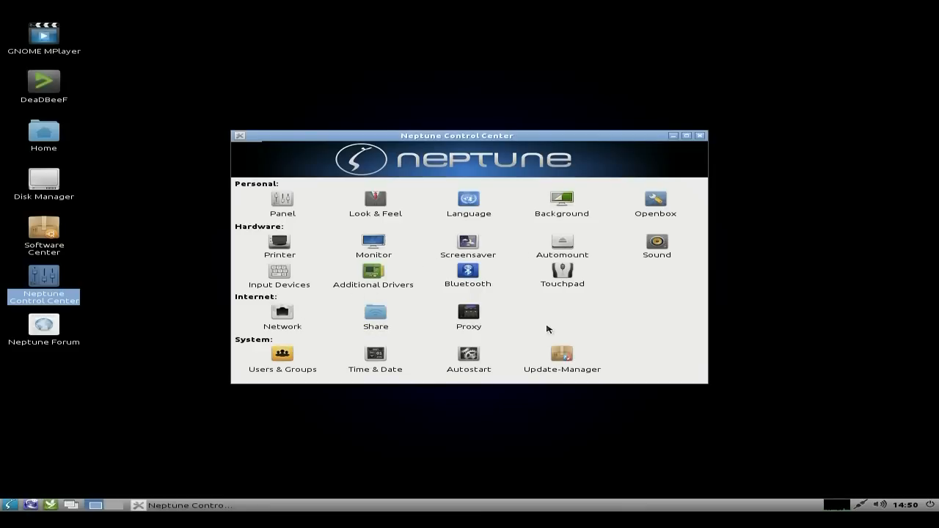
pyautogui.click(700, 135)
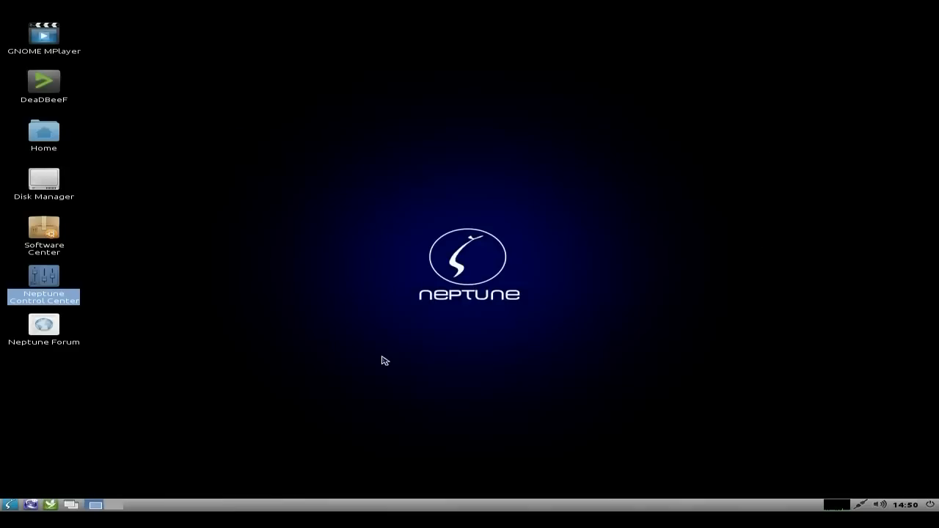
pyautogui.moveTo(38, 402)
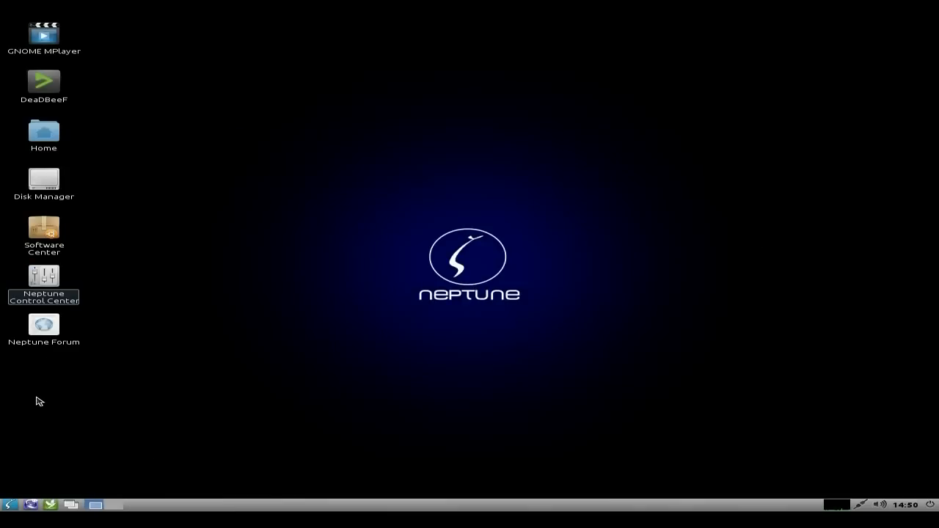
pyautogui.moveTo(10, 489)
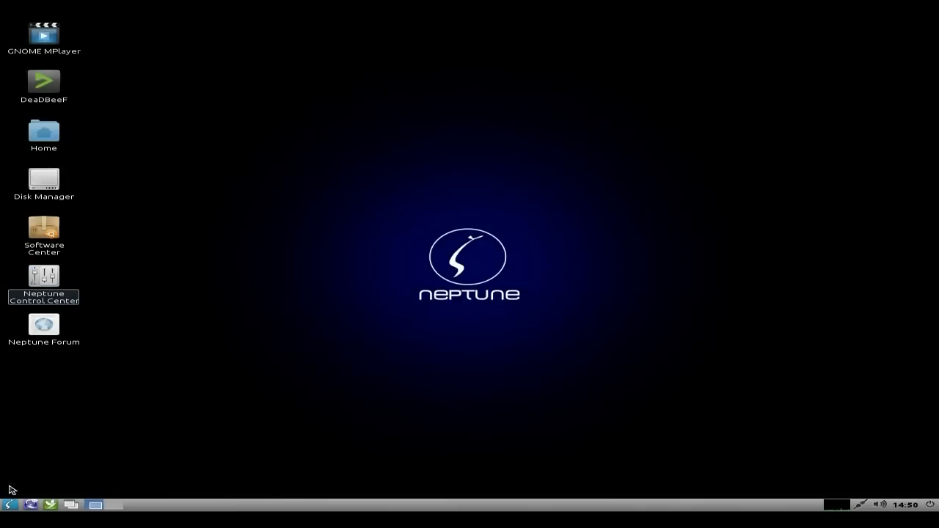
pyautogui.click(8, 504)
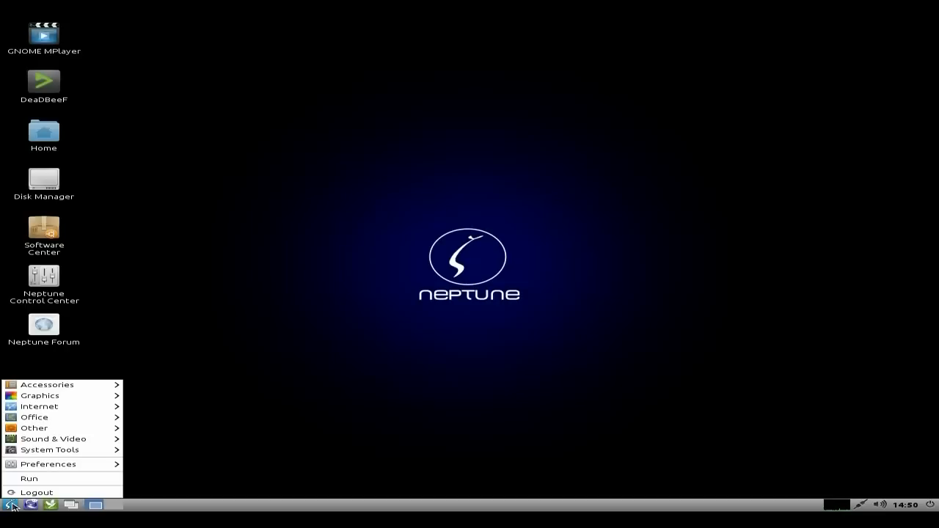
pyautogui.moveTo(43, 471)
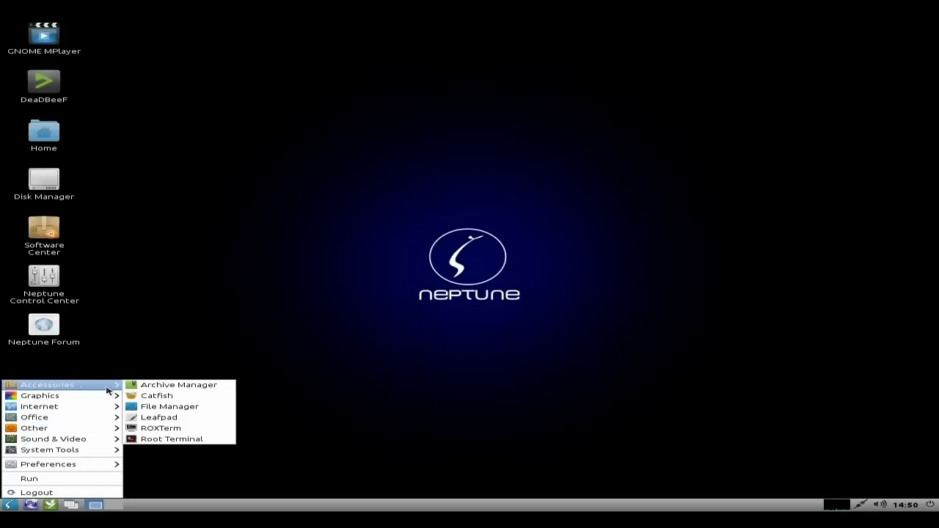
pyautogui.moveTo(169, 406)
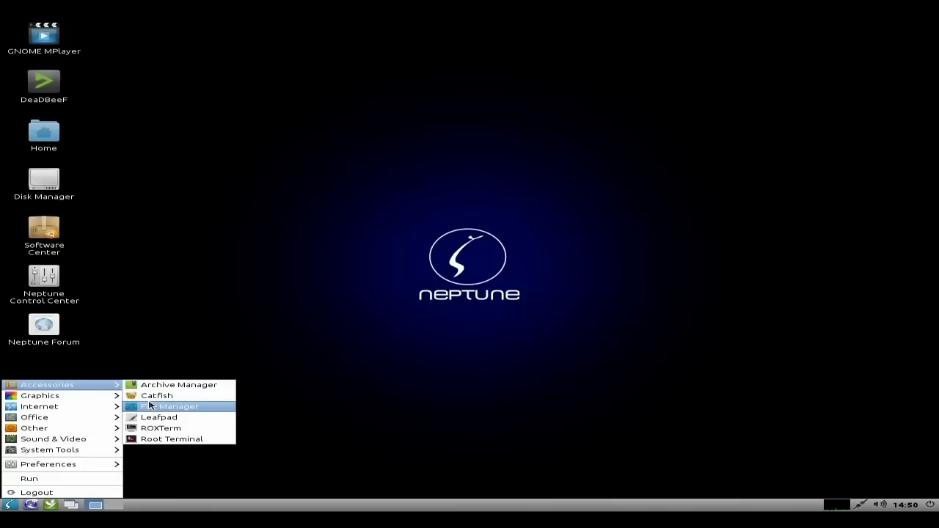
pyautogui.moveTo(156, 395)
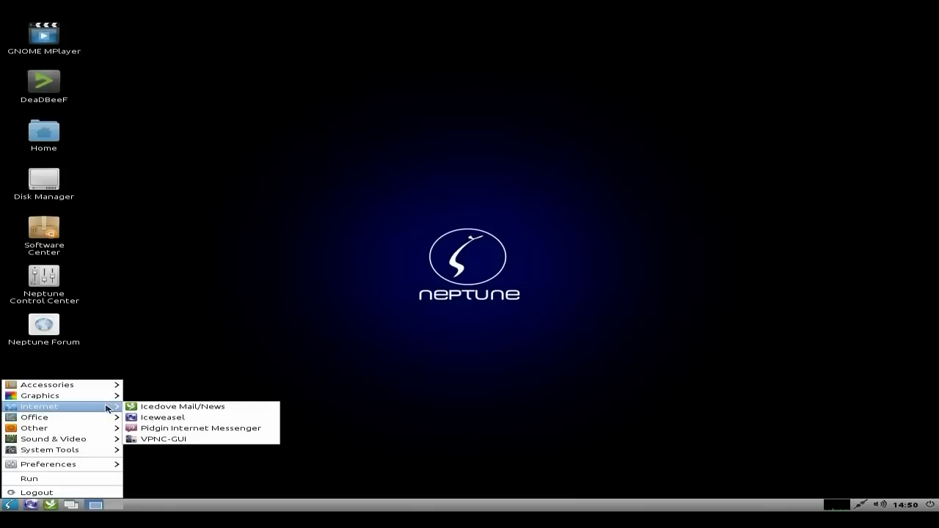
pyautogui.moveTo(119, 407)
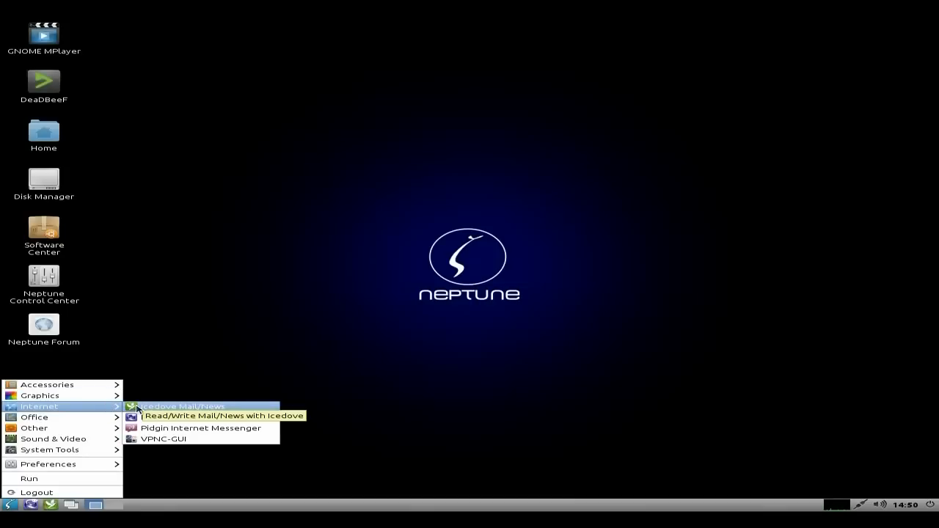
pyautogui.moveTo(151, 417)
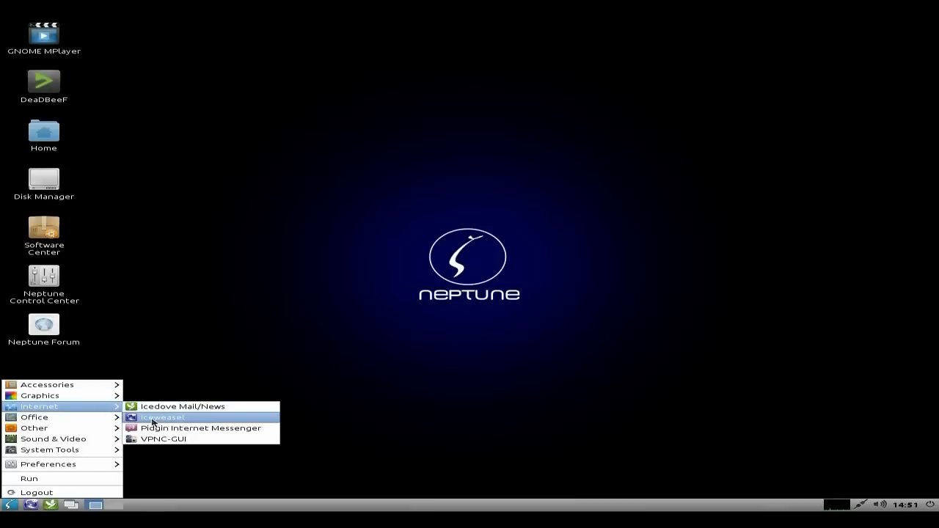
pyautogui.moveTo(221, 400)
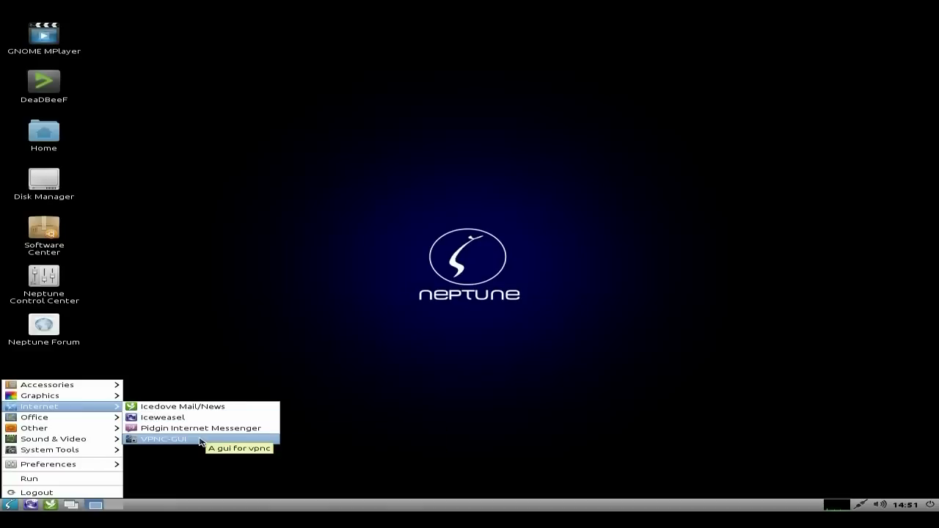
pyautogui.moveTo(33, 427)
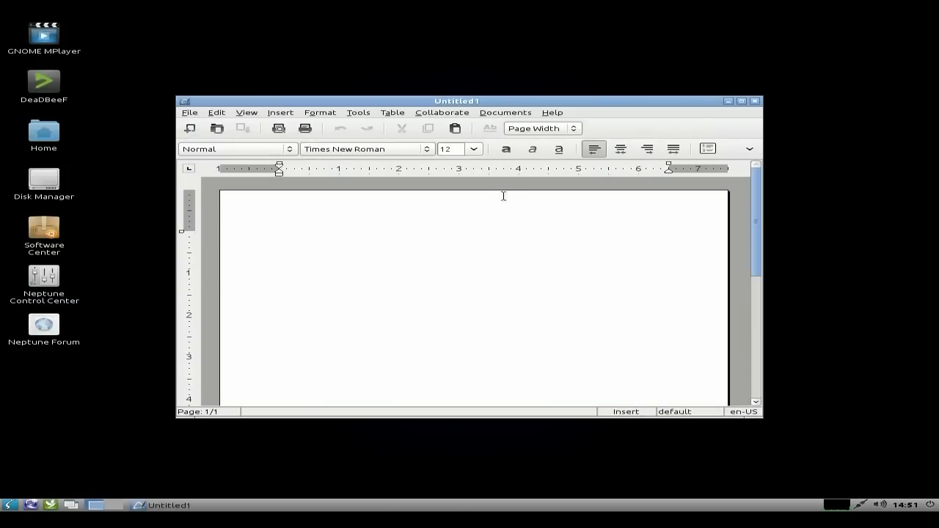
# - View the AbiWord 2.8.6 About box, then dismiss it
pyautogui.click(552, 112)
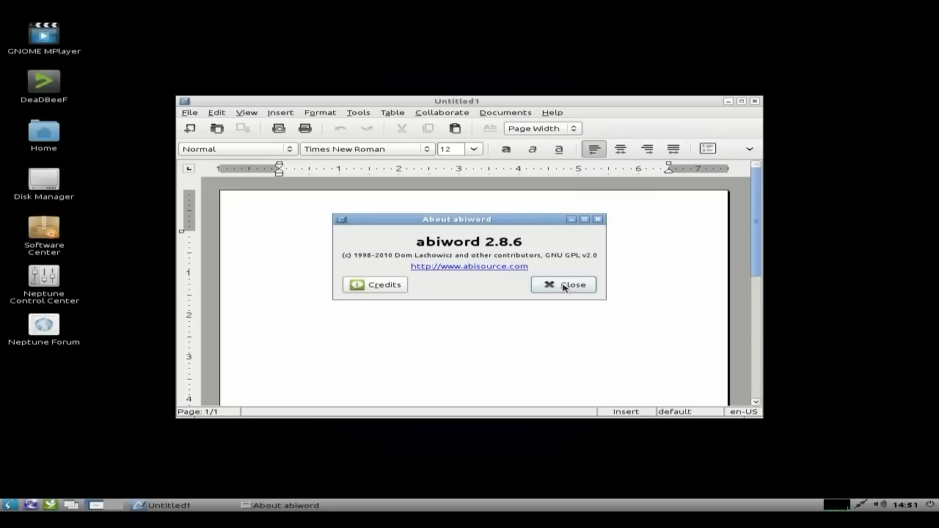
pyautogui.click(563, 284)
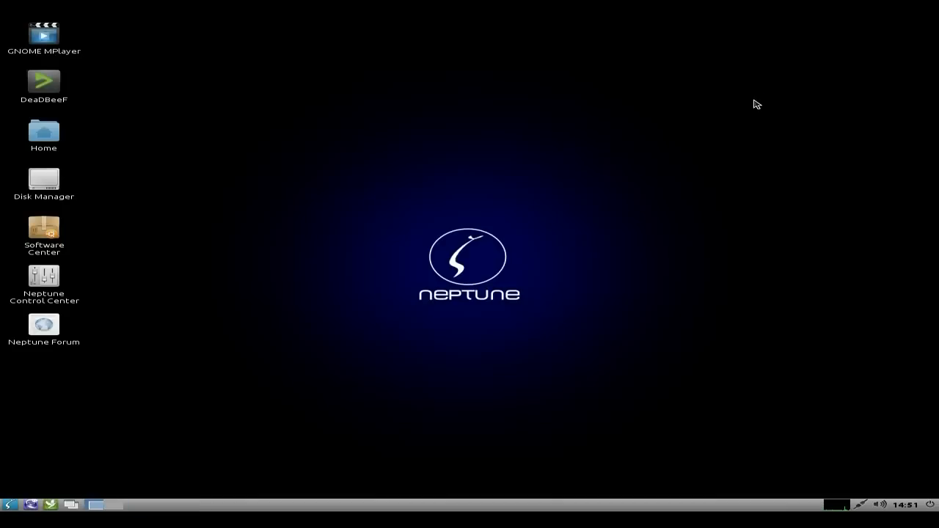
# - Reopen the applications menu to browse Other, Sound & Video and System Tools
pyautogui.click(8, 501)
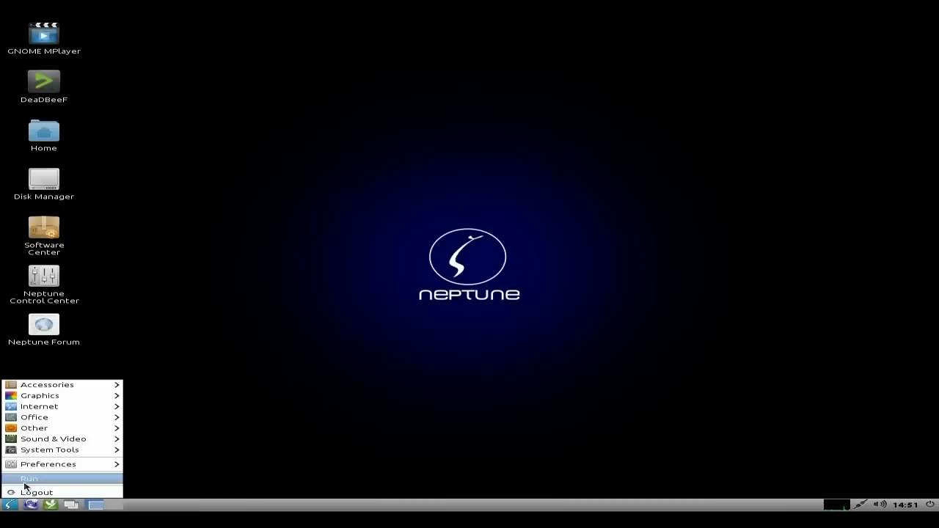
pyautogui.moveTo(34, 428)
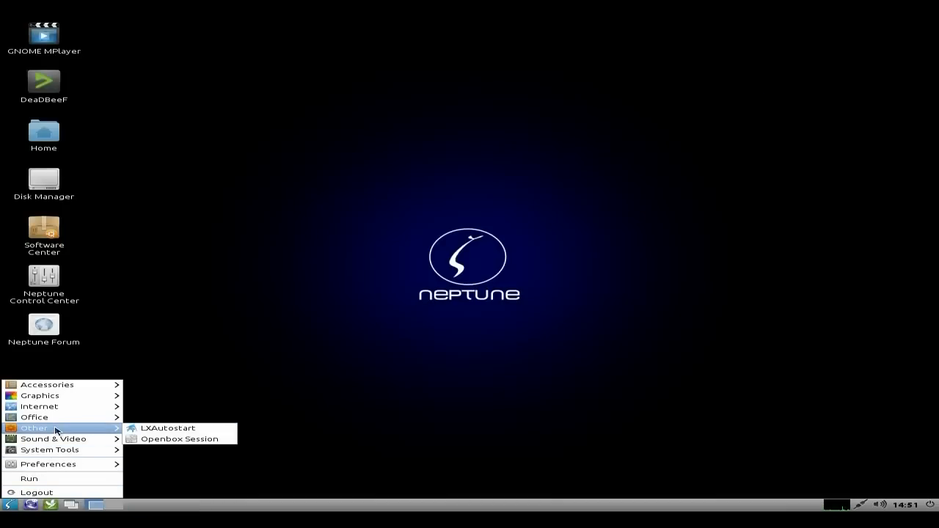
pyautogui.moveTo(53, 439)
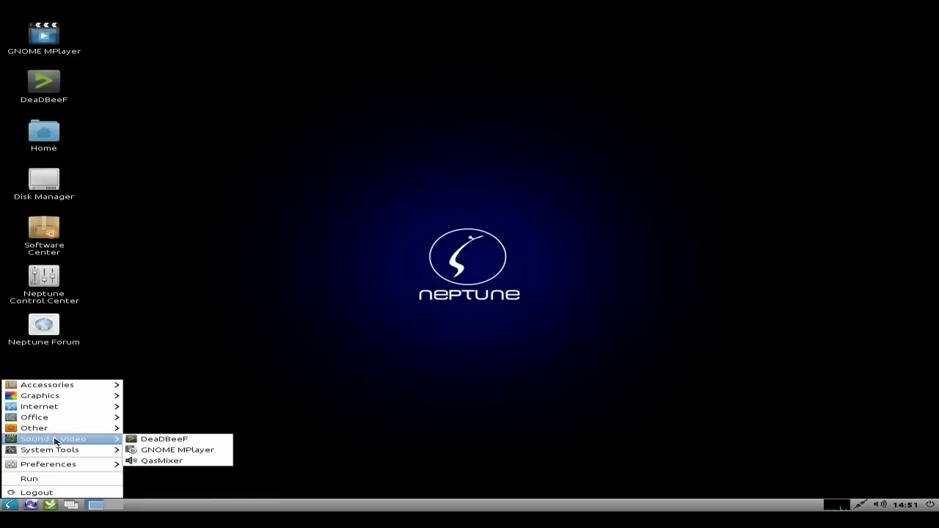
pyautogui.moveTo(61, 450)
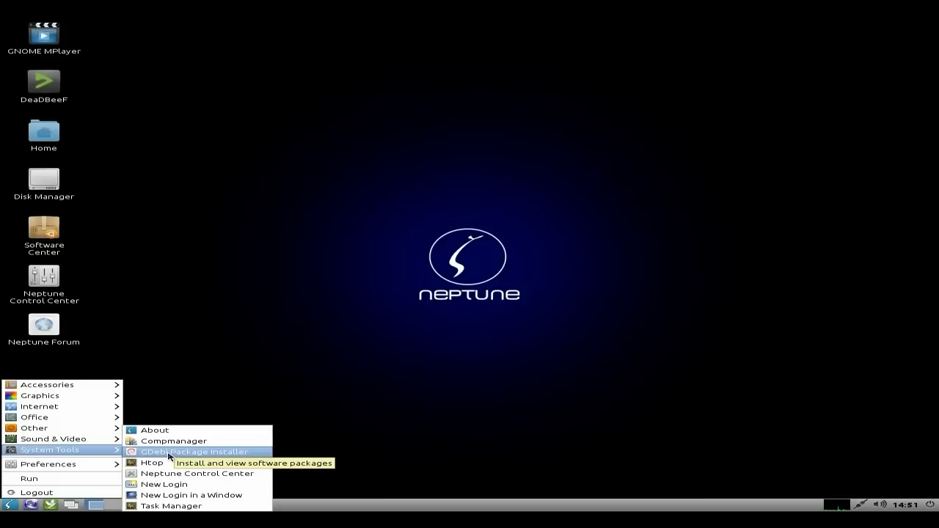
pyautogui.moveTo(170, 463)
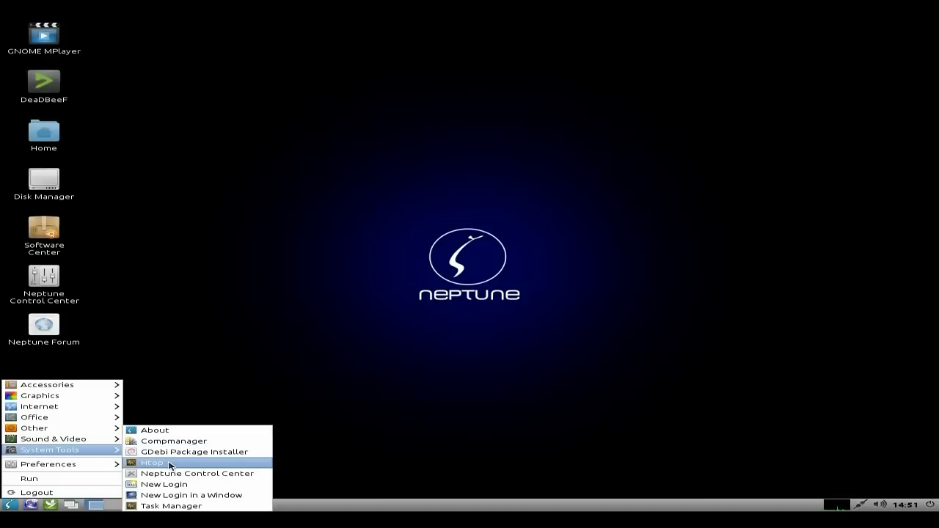
pyautogui.click(150, 461)
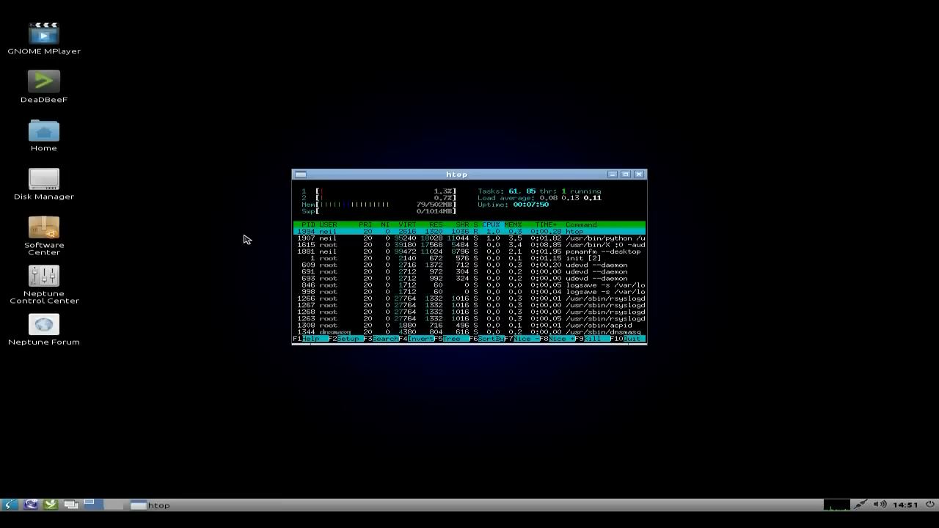
pyautogui.moveTo(668, 275)
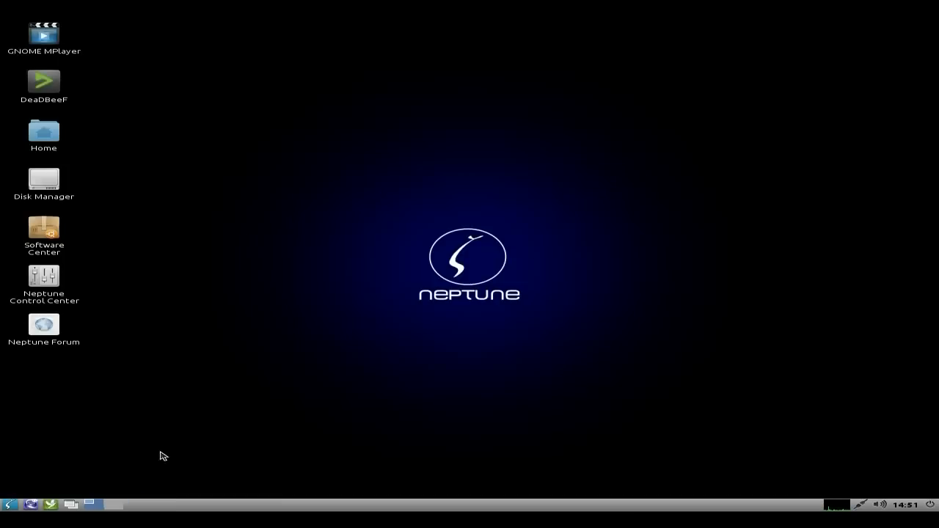
pyautogui.click(9, 504)
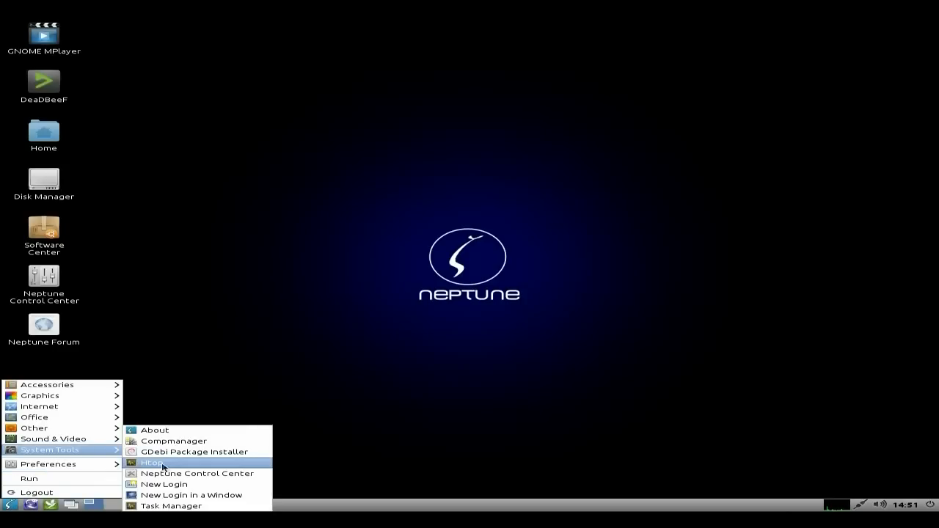
pyautogui.moveTo(164, 485)
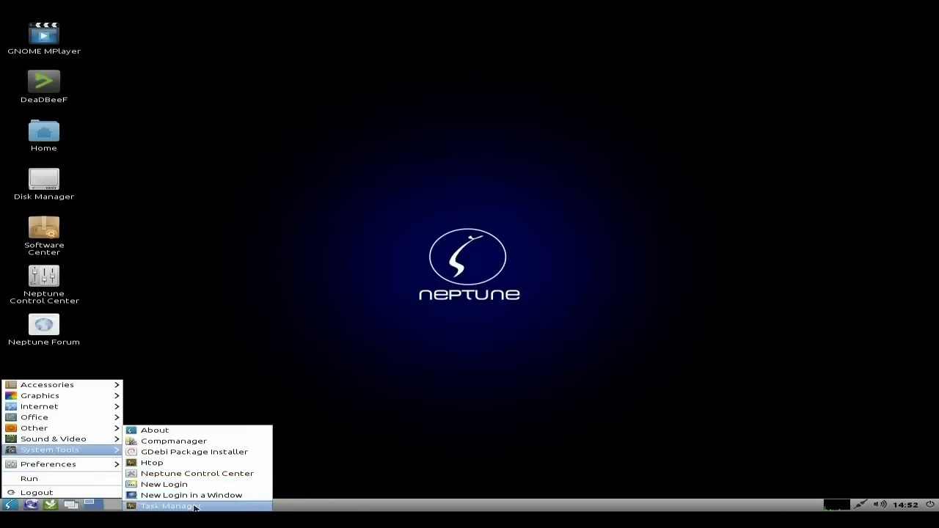
pyautogui.moveTo(168, 514)
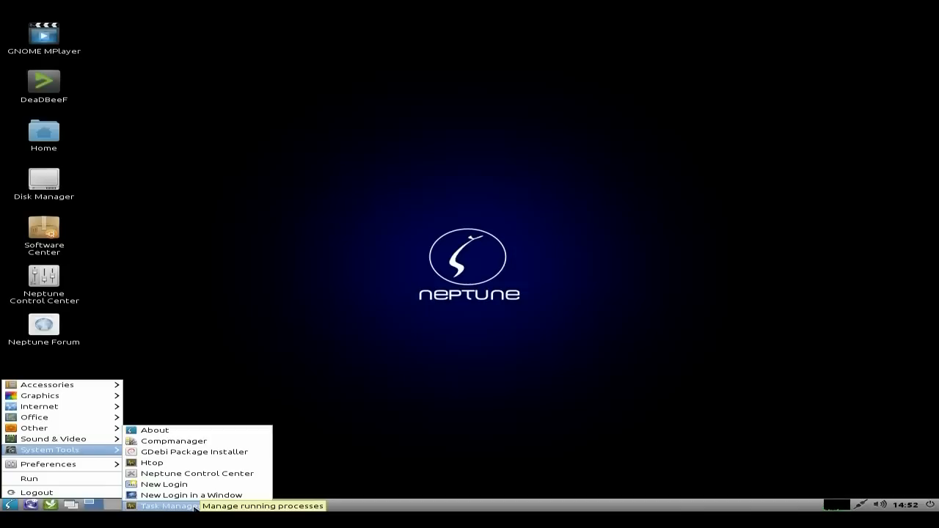
pyautogui.click(165, 507)
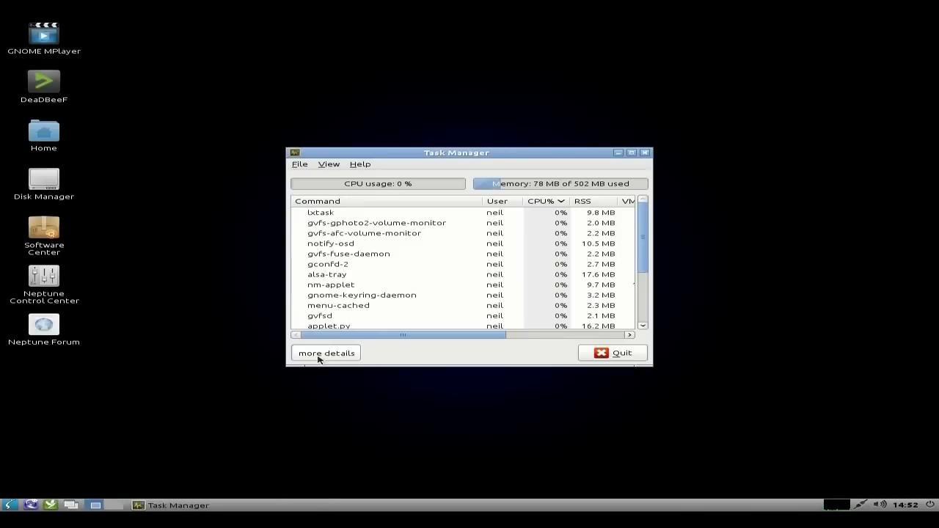
pyautogui.moveTo(455, 153); pyautogui.dragTo(477, 109)
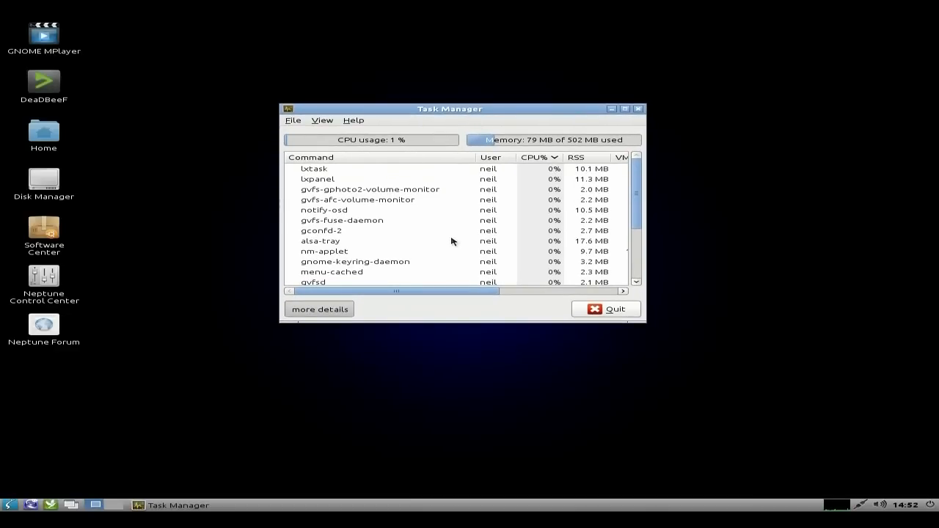
pyautogui.moveTo(483, 259)
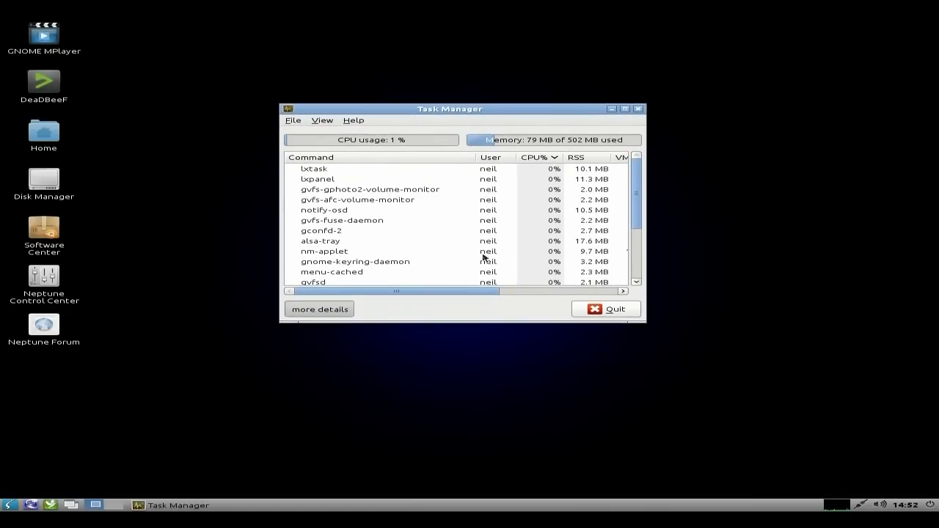
pyautogui.moveTo(599, 311)
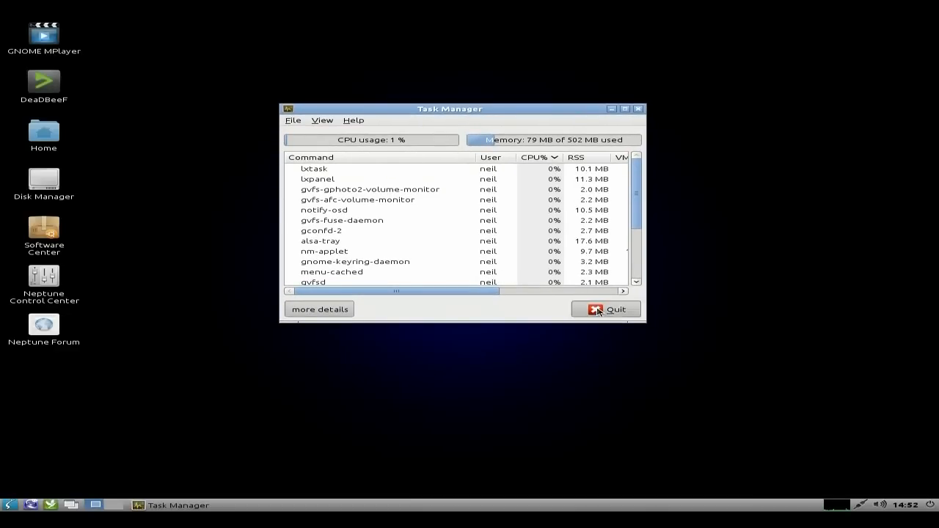
pyautogui.click(606, 308)
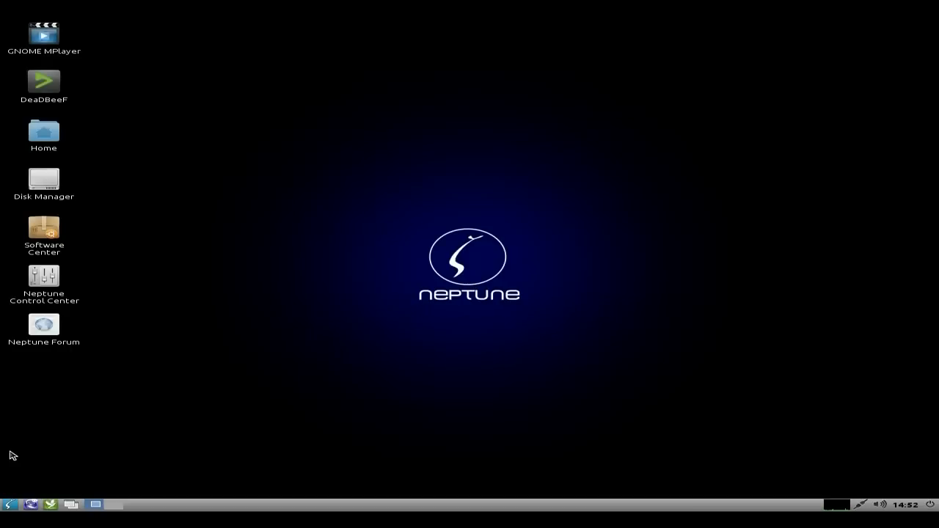
# - Launch Iceweasel from the panel and load the ZevenOS bookmark
pyautogui.click(49, 504)
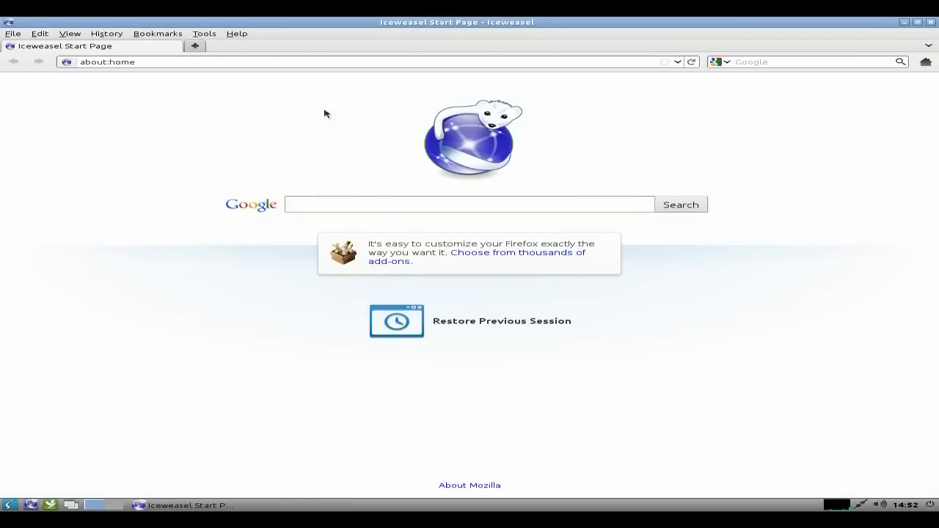
pyautogui.click(157, 33)
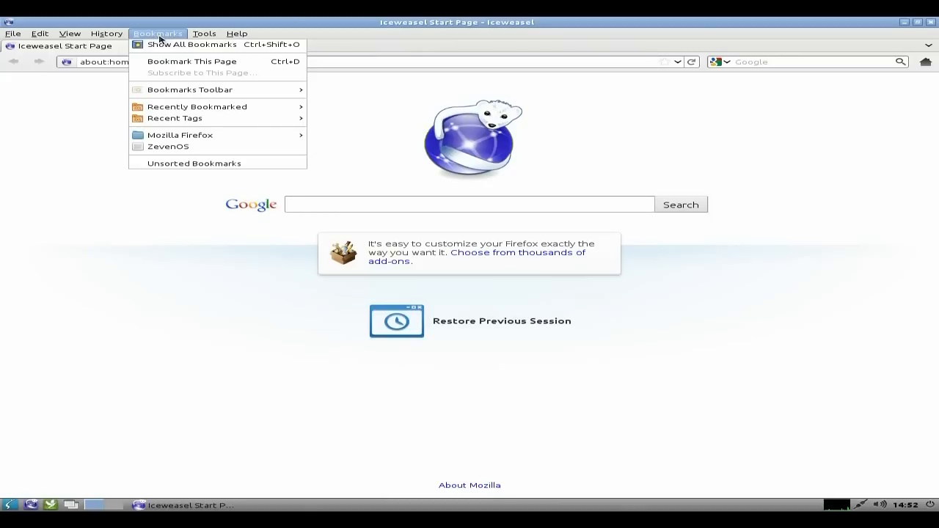
pyautogui.moveTo(190, 154)
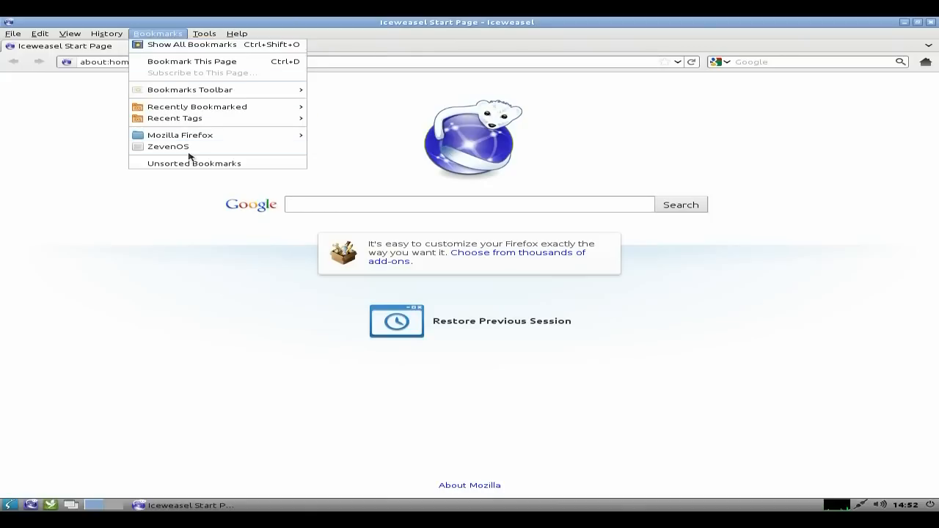
pyautogui.click(168, 146)
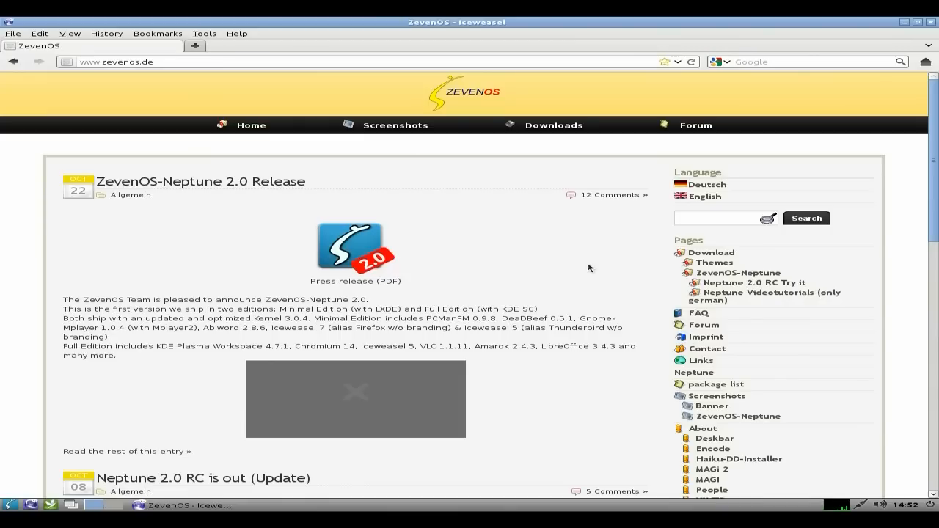
pyautogui.moveTo(542, 273)
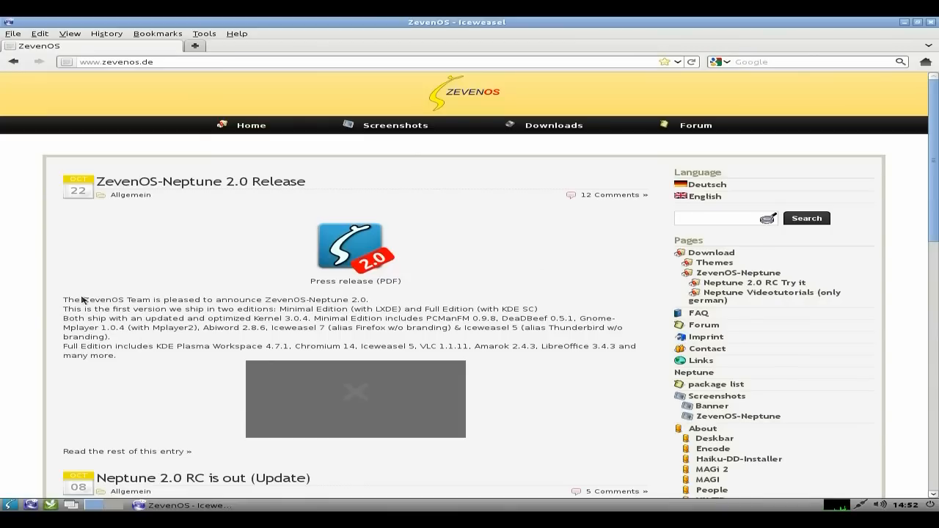
pyautogui.moveTo(162, 278)
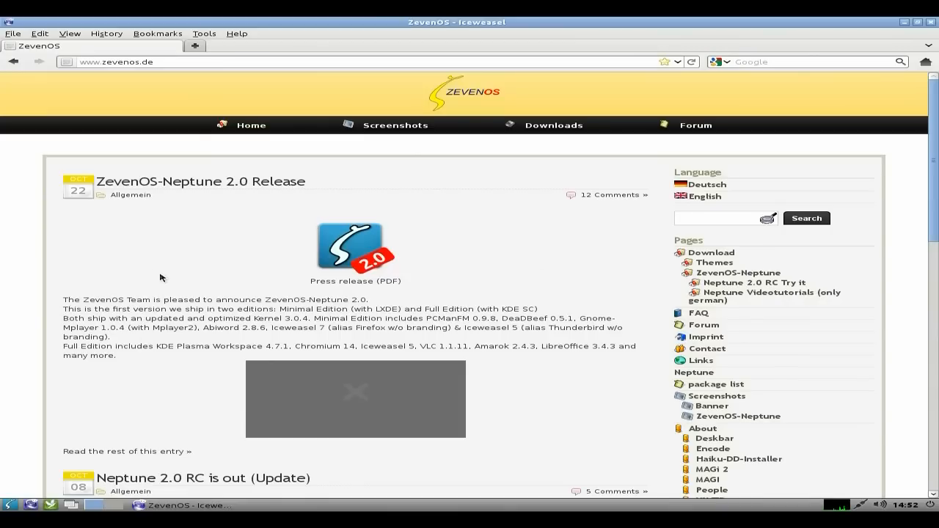
# - Scroll through the zevenos.de Neptune 2.0 news posts, then close Iceweasel
pyautogui.scroll(-3)
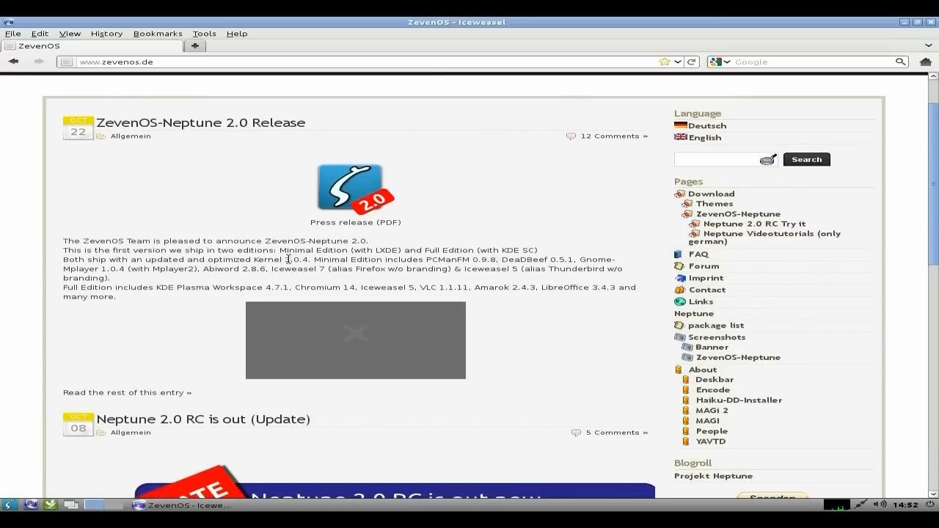
pyautogui.moveTo(413, 268)
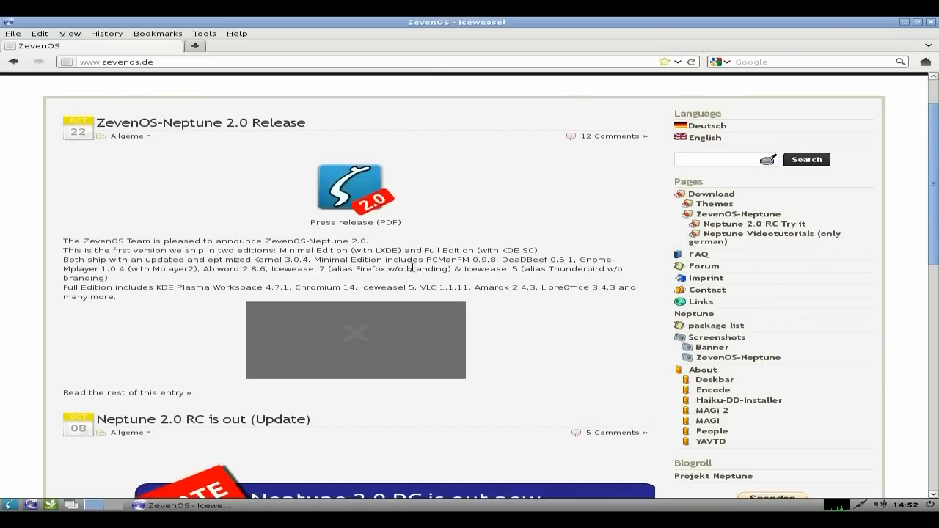
pyautogui.moveTo(514, 261)
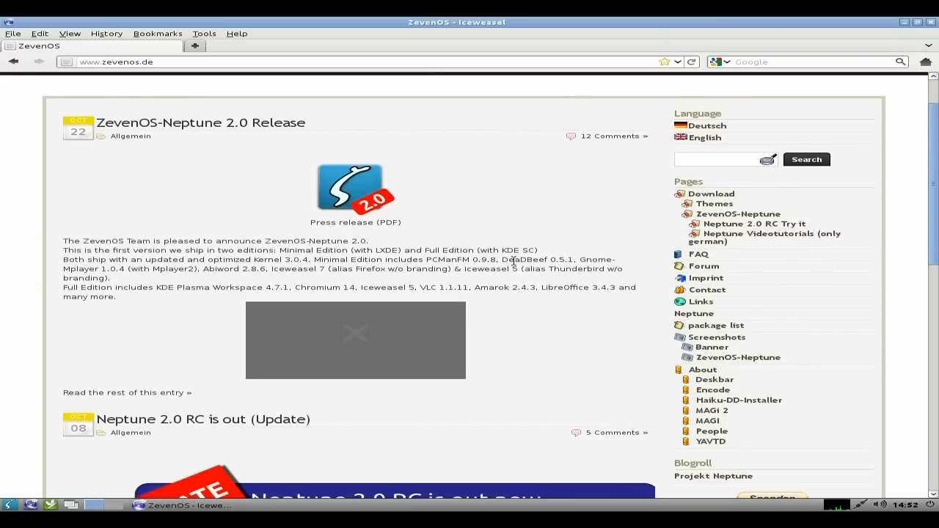
pyautogui.moveTo(170, 301)
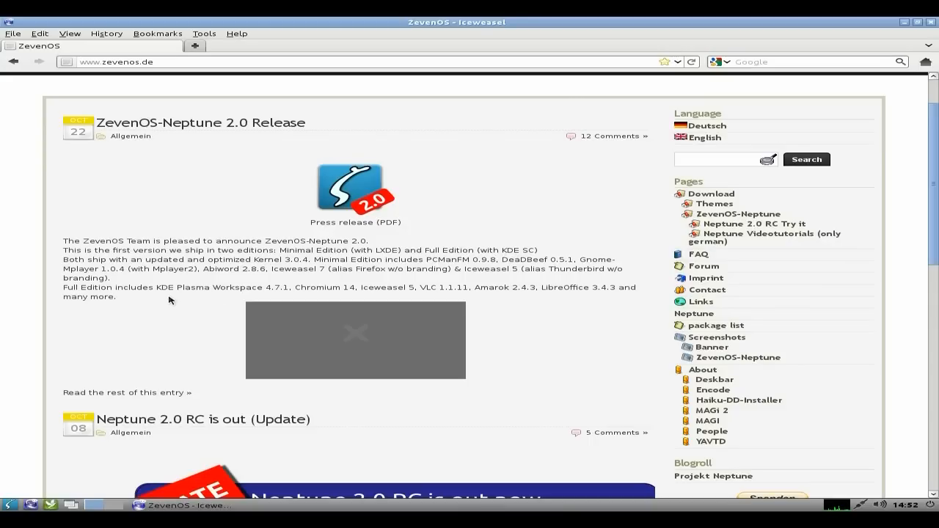
pyautogui.moveTo(510, 286)
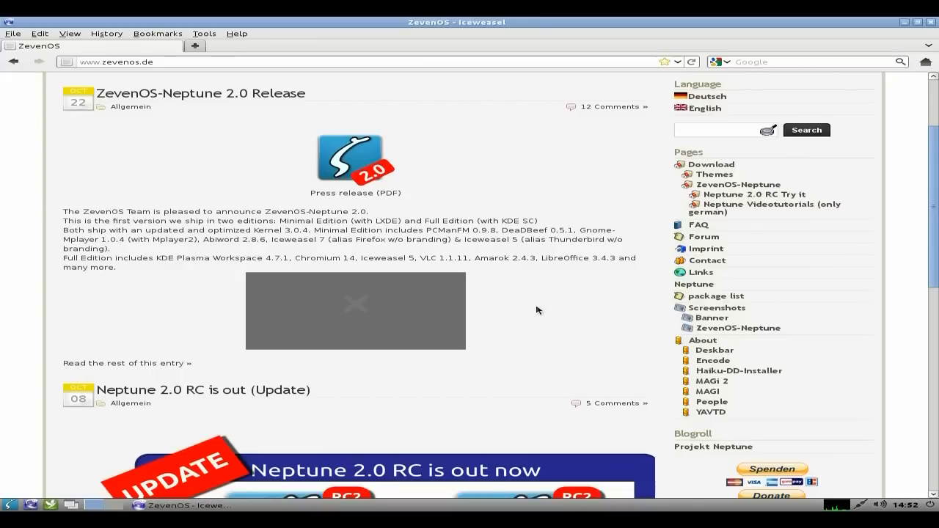
pyautogui.scroll(-3)
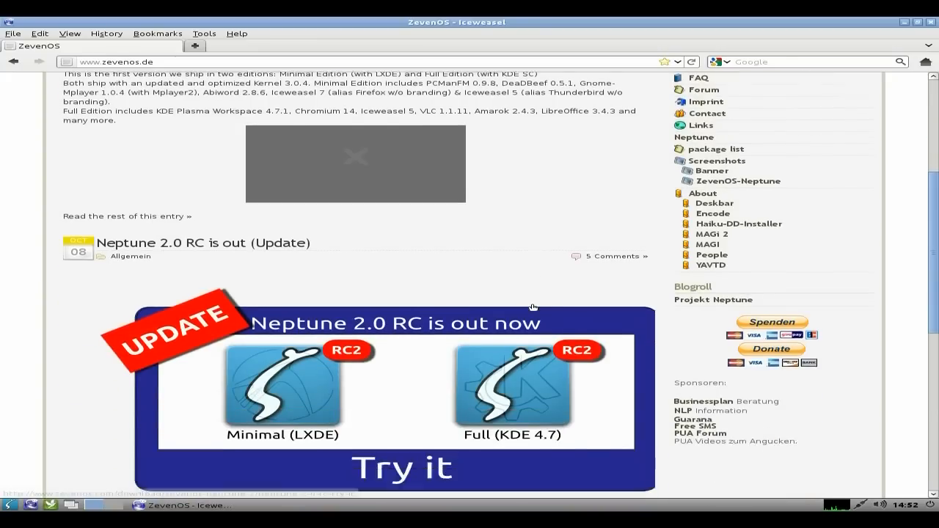
pyautogui.scroll(-3)
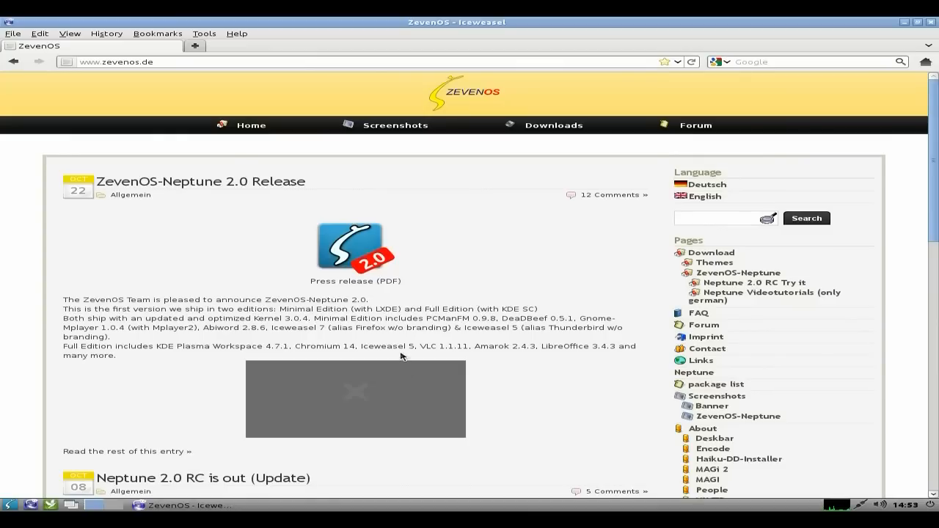
pyautogui.scroll(-3)
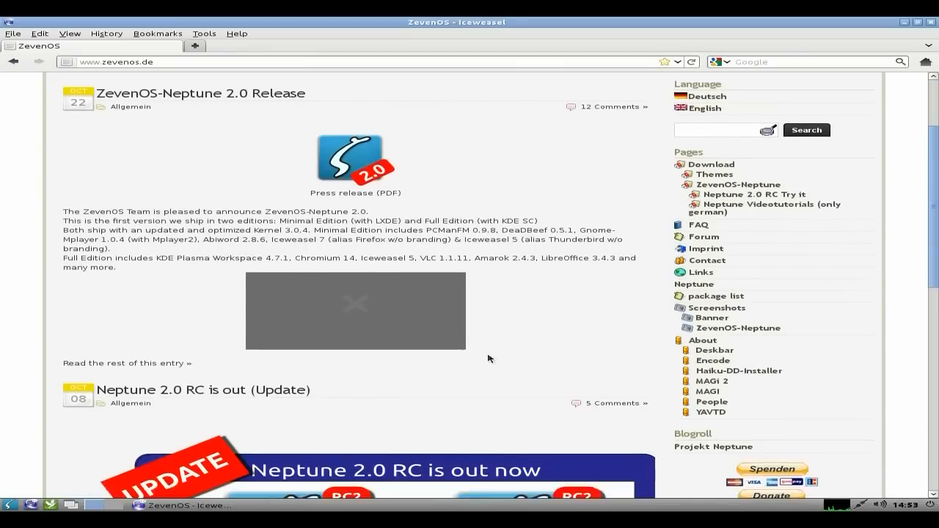
pyautogui.scroll(-3)
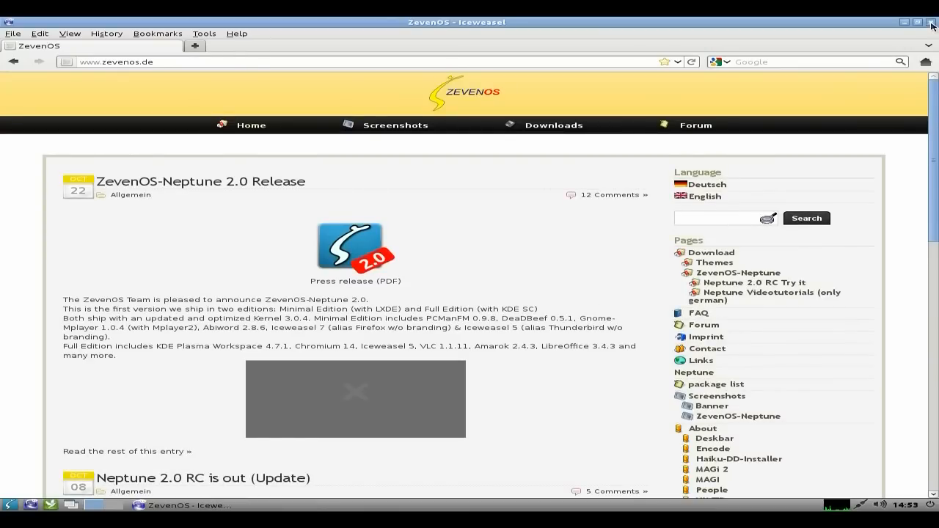
pyautogui.click(932, 24)
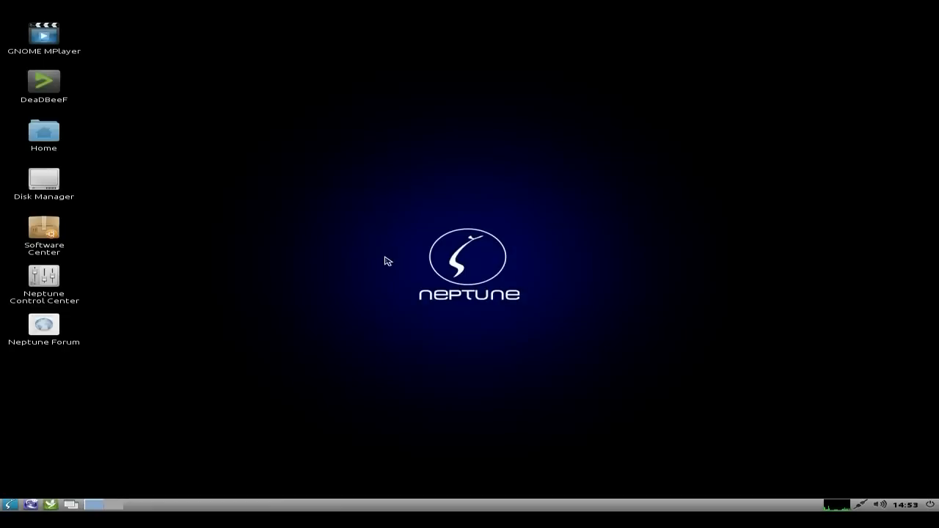
pyautogui.moveTo(382, 263)
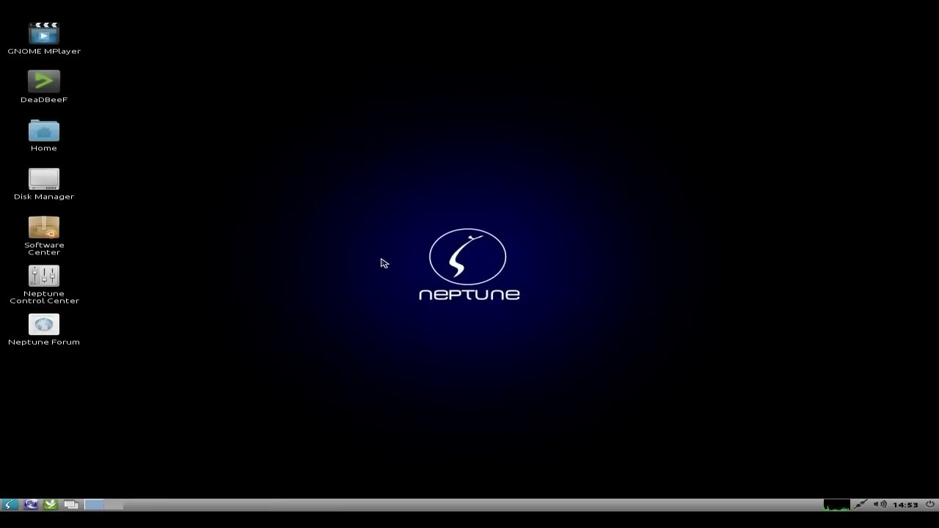
pyautogui.moveTo(368, 234)
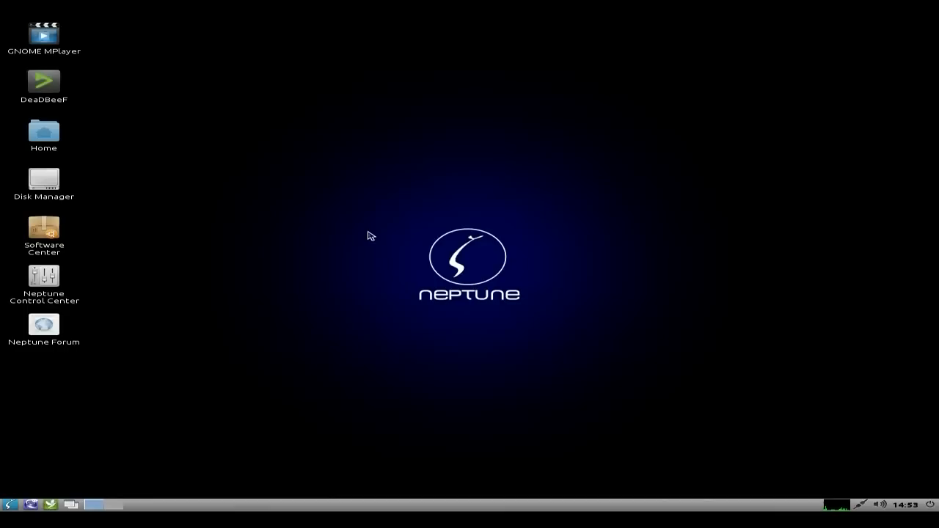
pyautogui.moveTo(629, 299)
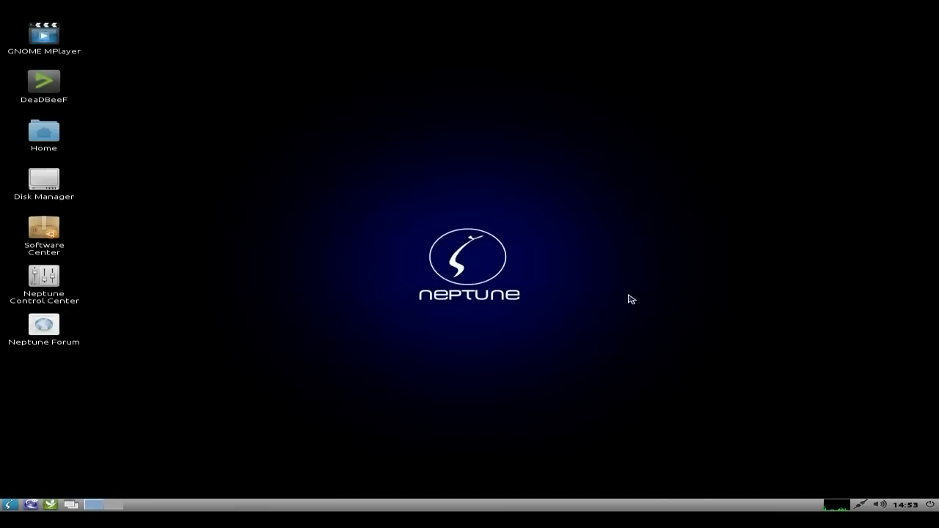
pyautogui.moveTo(324, 253)
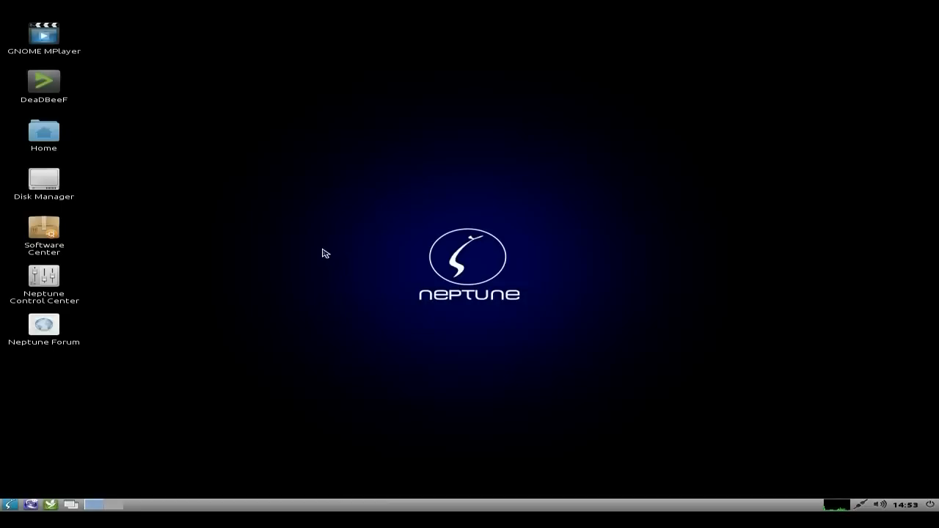
pyautogui.moveTo(517, 358)
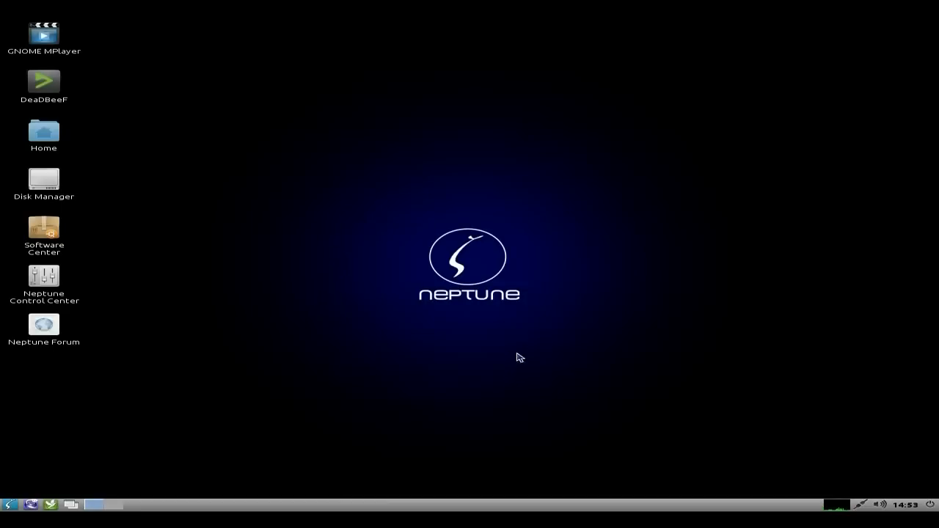